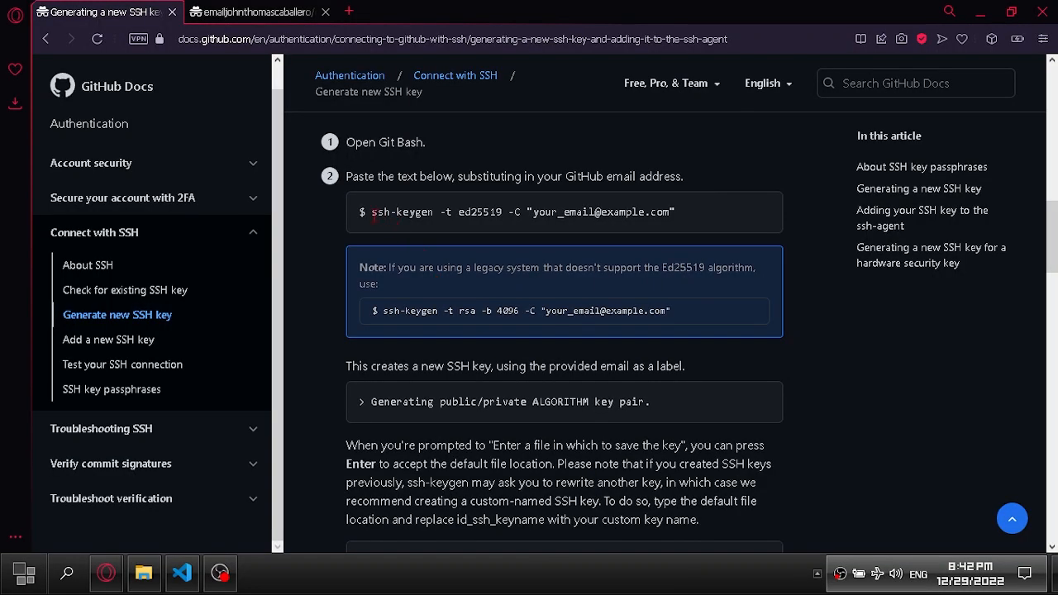
Copy the ed25519 ssh-keygen command from GitHub Docs into the VS Code terminal
{"action": "left_click_drag", "start_coordinate": [372, 212], "coordinate": [478, 212]}
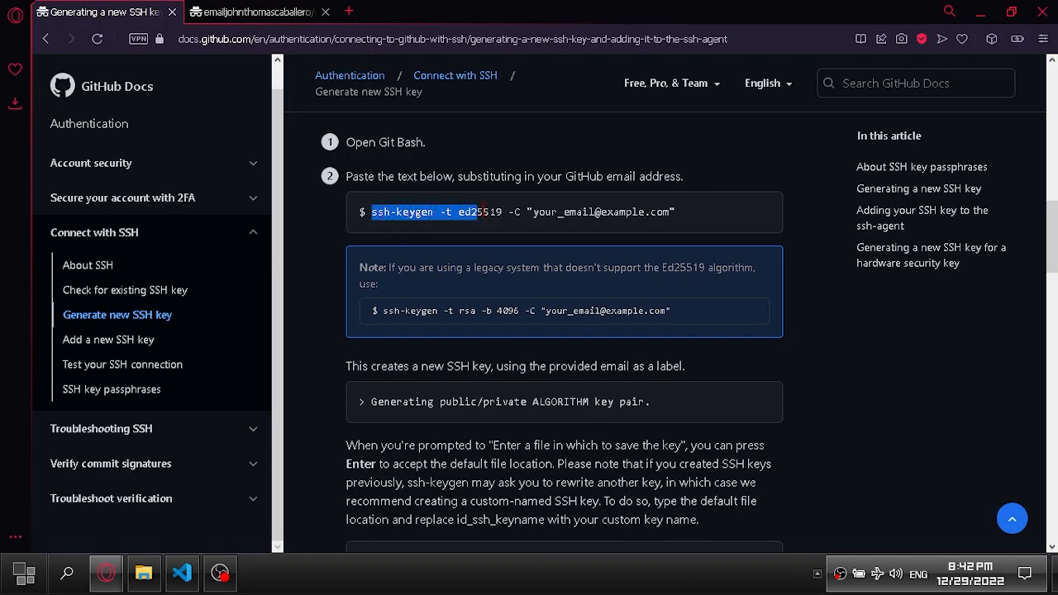
{"action": "right_click", "coordinate": [632, 219]}
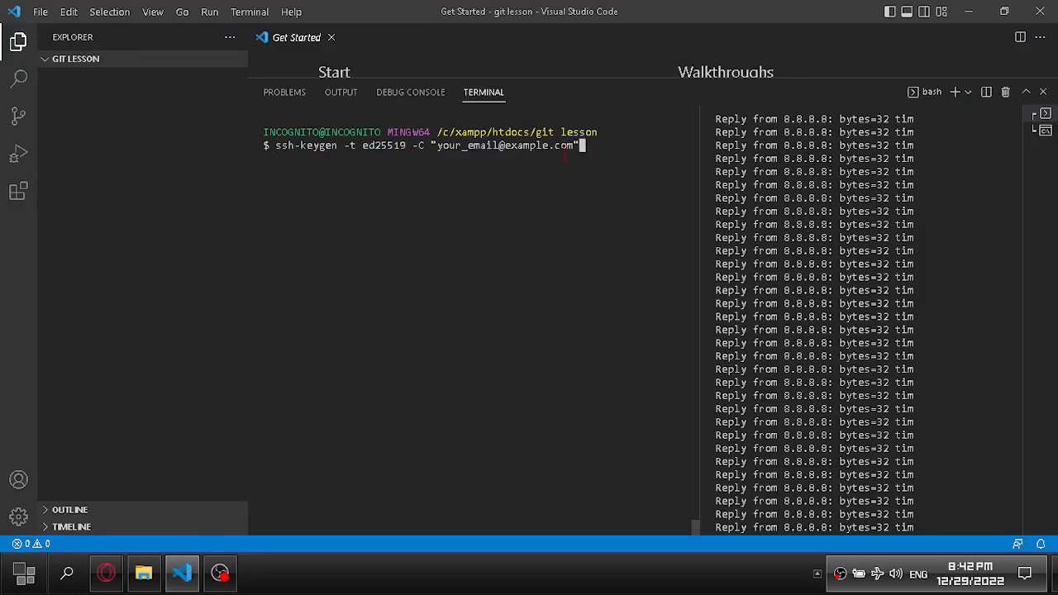
{"action": "key", "text": "BackSpace"}
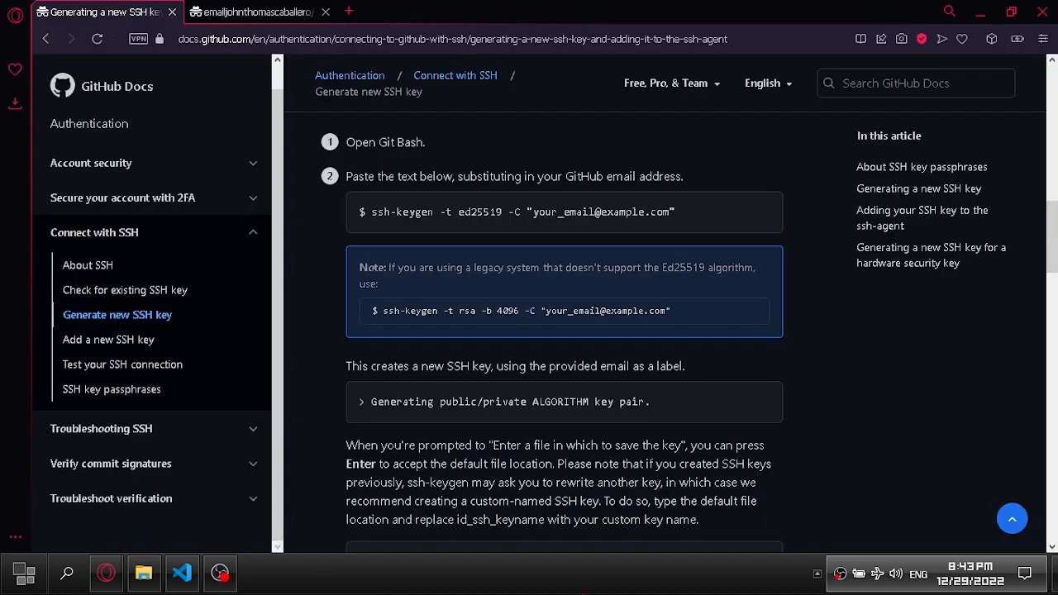
Generate the SSH key pair and copy id_ed25519.pub to the clipboard with clip
{"action": "left_click", "coordinate": [109, 339]}
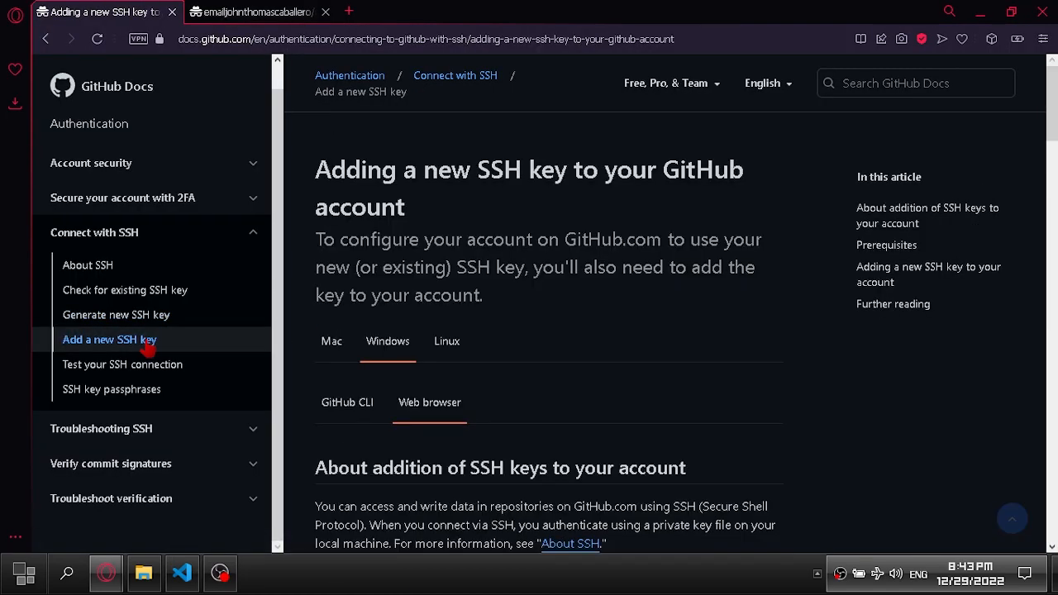
{"action": "scroll", "scroll_direction": "down", "scroll_amount": 3}
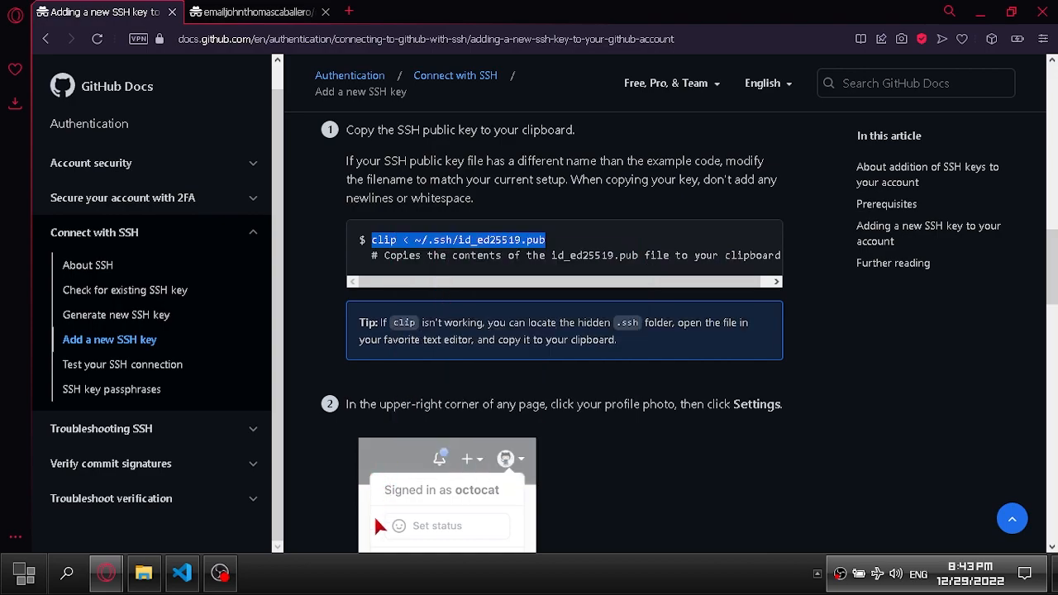
{"action": "left_click", "coordinate": [182, 572]}
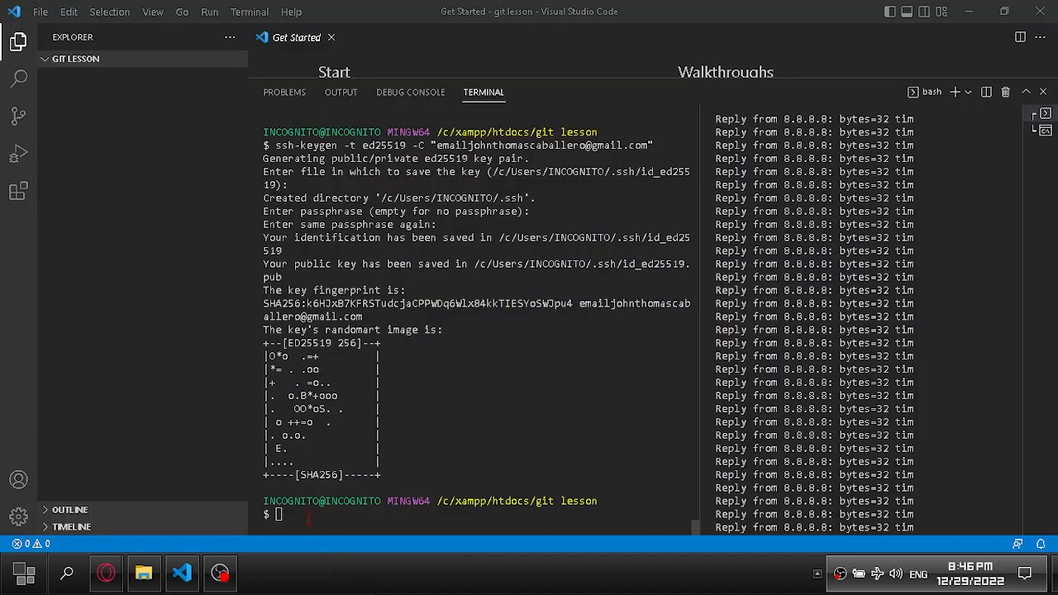
{"action": "type", "text": "clip < ~/.ssh/id_ed25519.pub"}
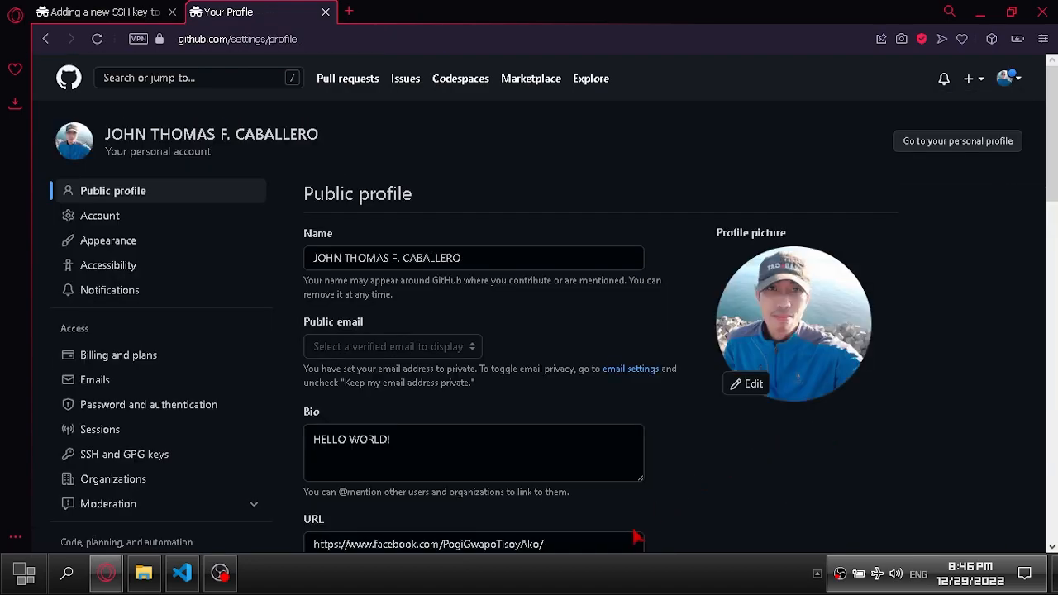
Reach the SSH and GPG keys page in GitHub profile settings
{"action": "left_click", "coordinate": [99, 11]}
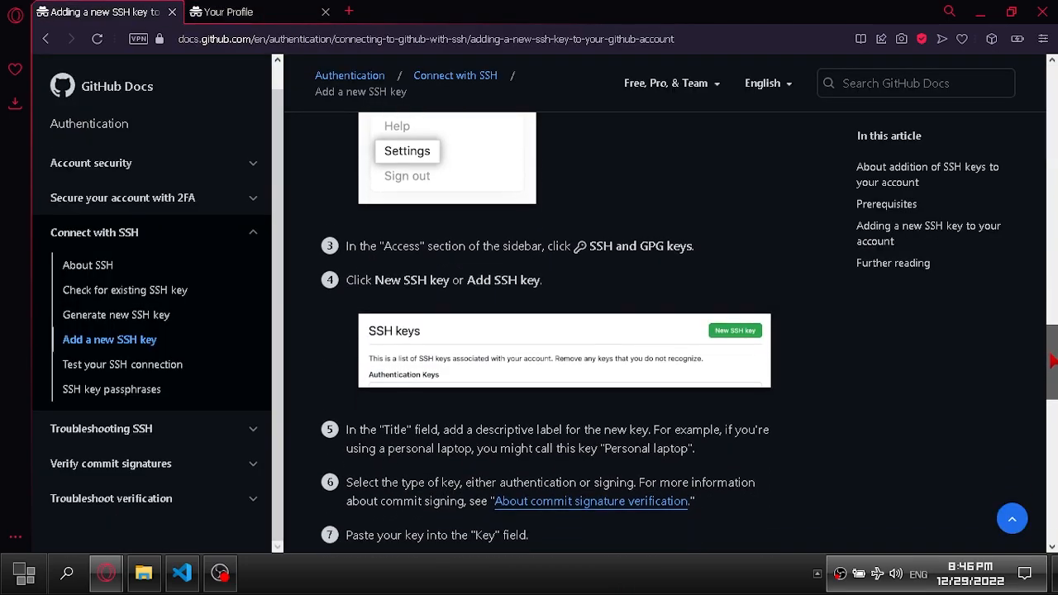
{"action": "scroll", "scroll_direction": "down", "scroll_amount": 3}
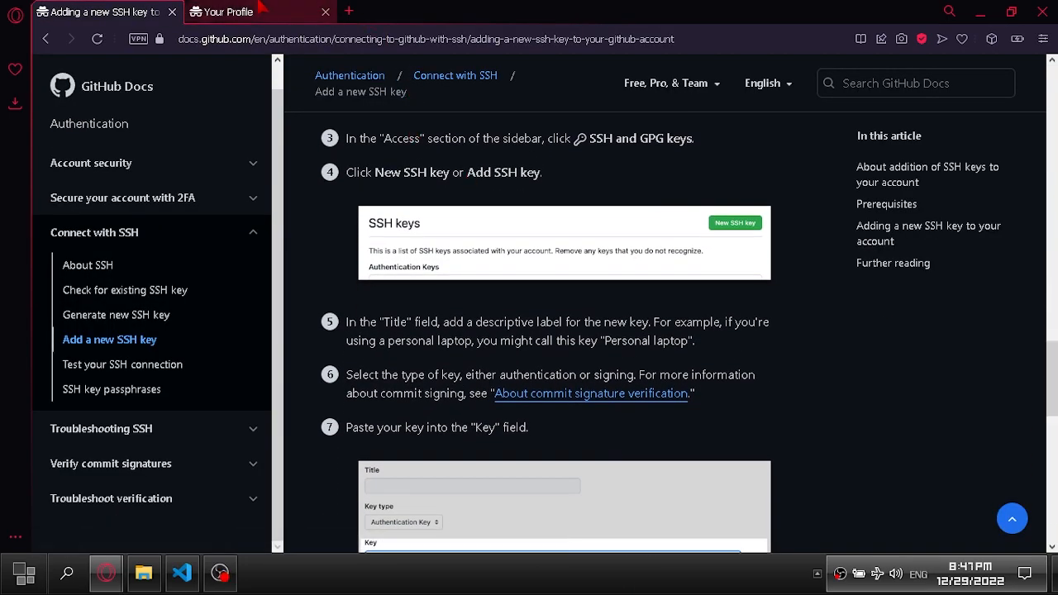
{"action": "left_click", "coordinate": [240, 12]}
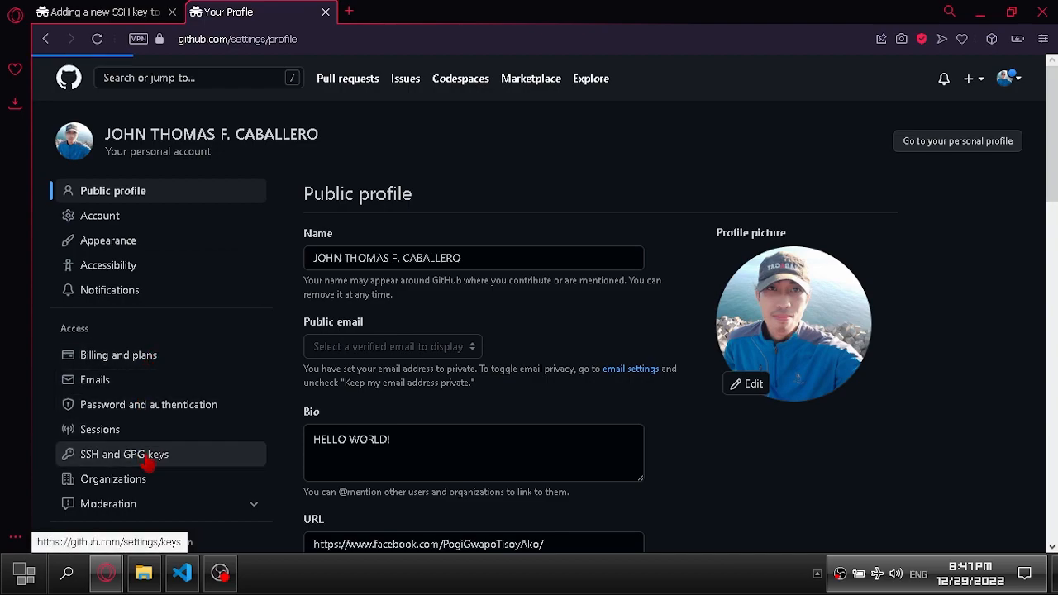
{"action": "left_click", "coordinate": [125, 453]}
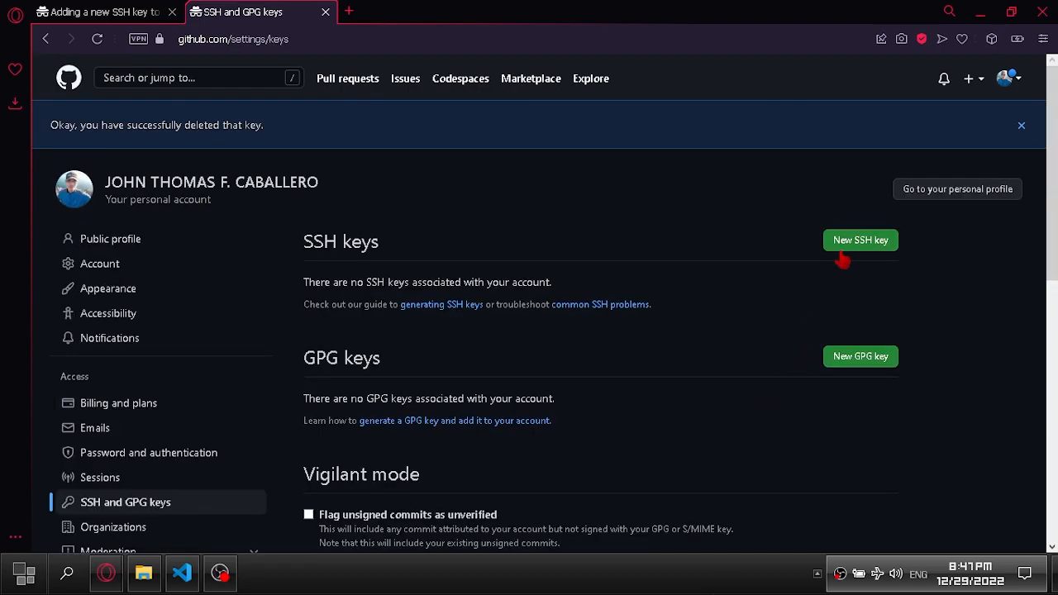
Add a new SSH authentication key titled 'test' with the pasted public key
{"action": "left_click", "coordinate": [860, 239]}
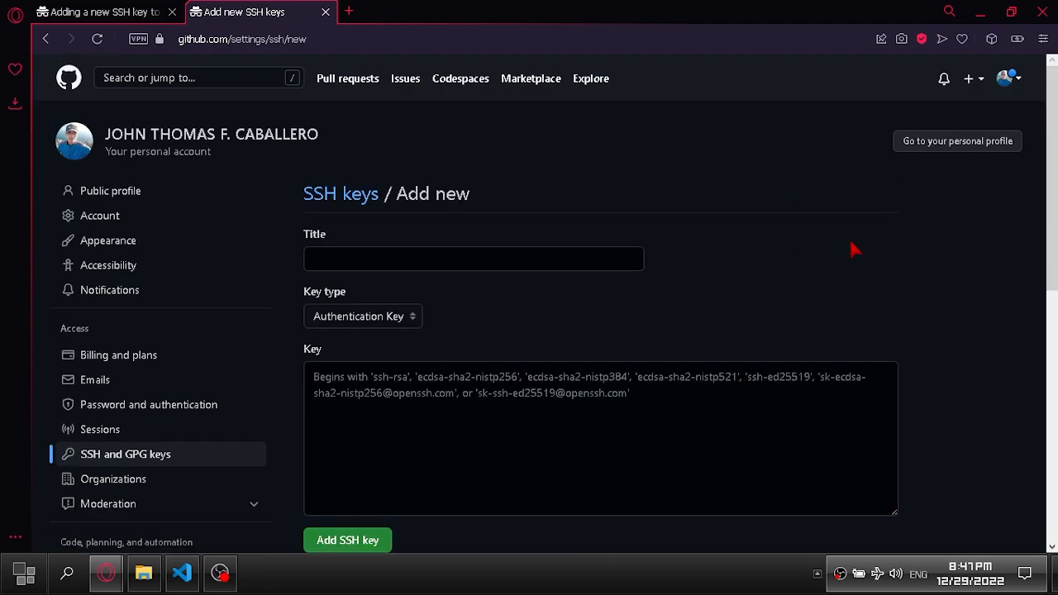
{"action": "left_click", "coordinate": [473, 258]}
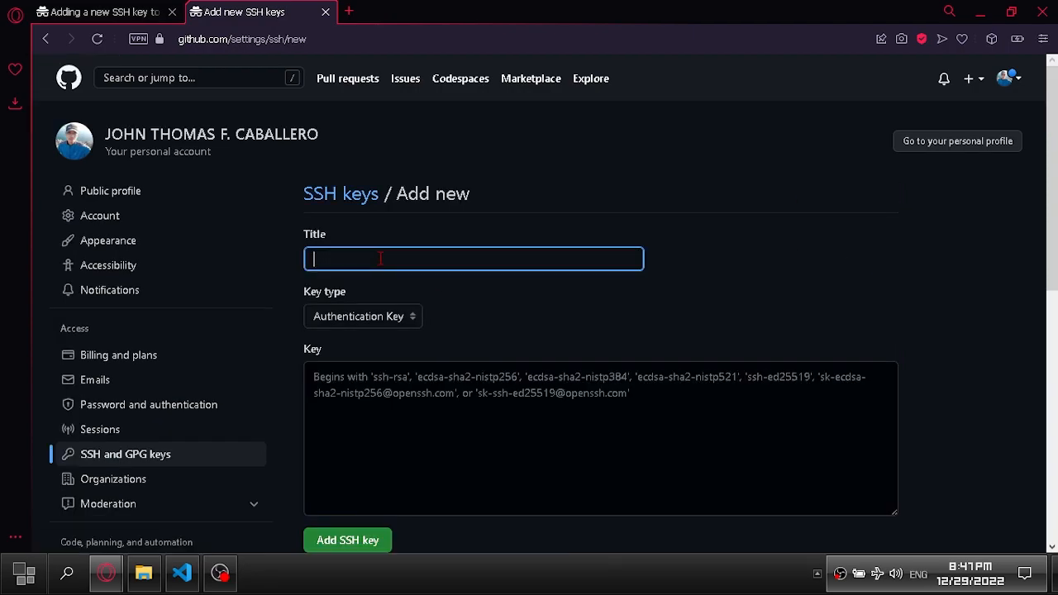
{"action": "type", "text": "test"}
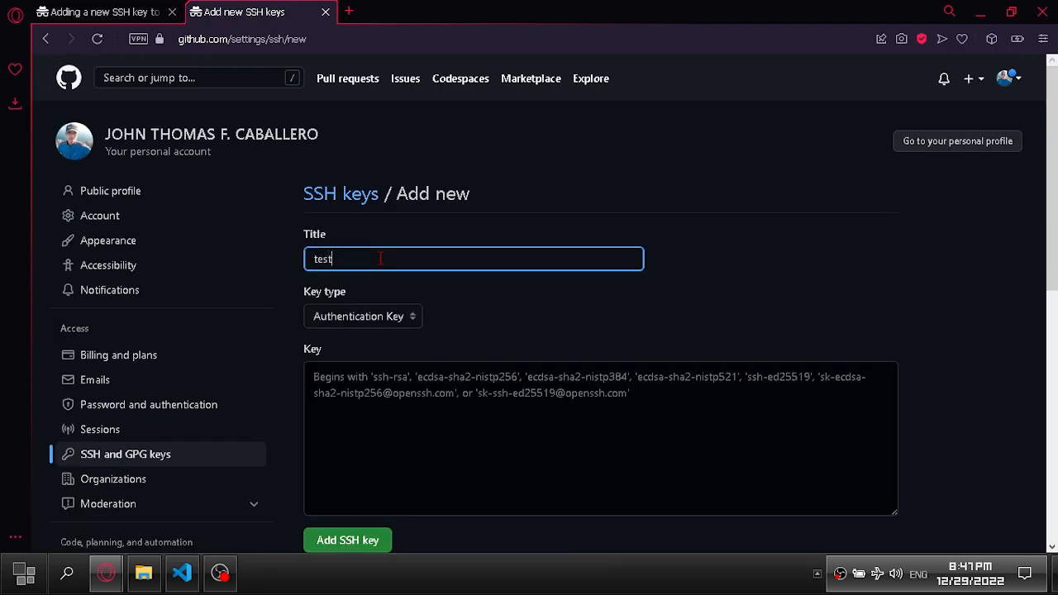
{"action": "left_click", "coordinate": [602, 438]}
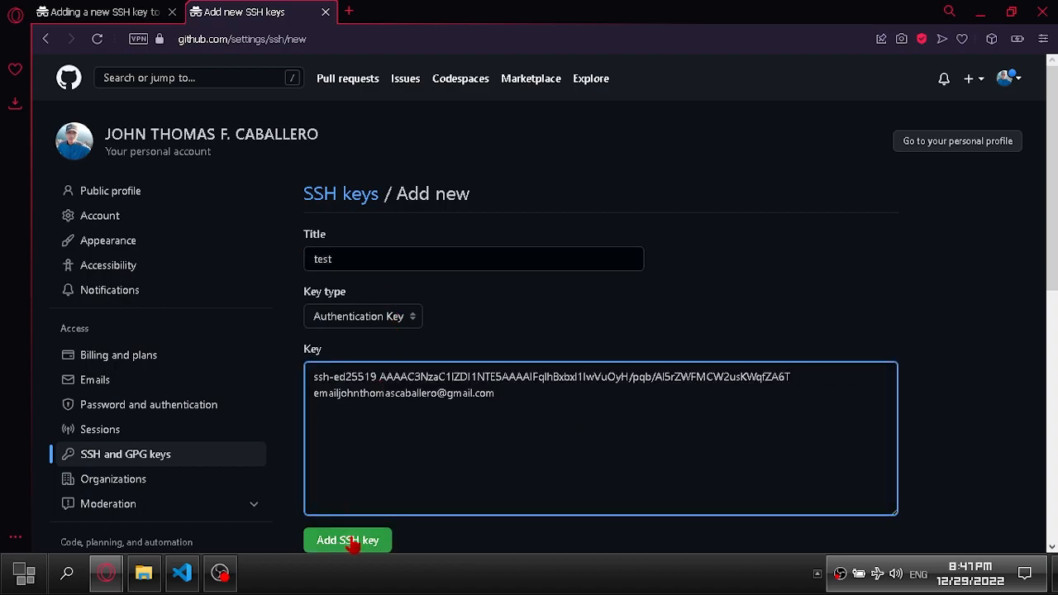
{"action": "left_click", "coordinate": [347, 539]}
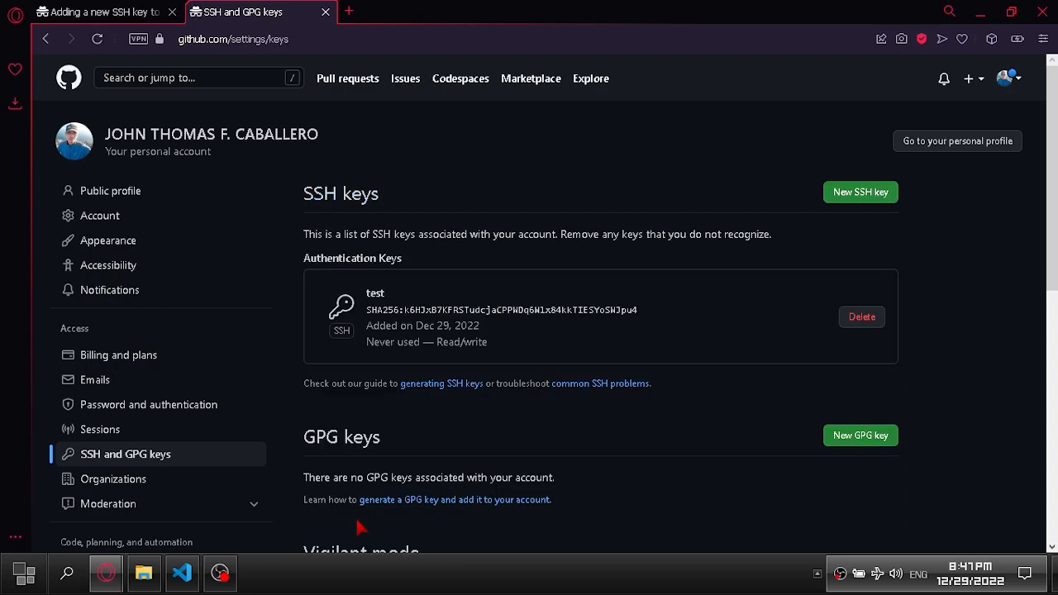
{"action": "mouse_move", "coordinate": [493, 555]}
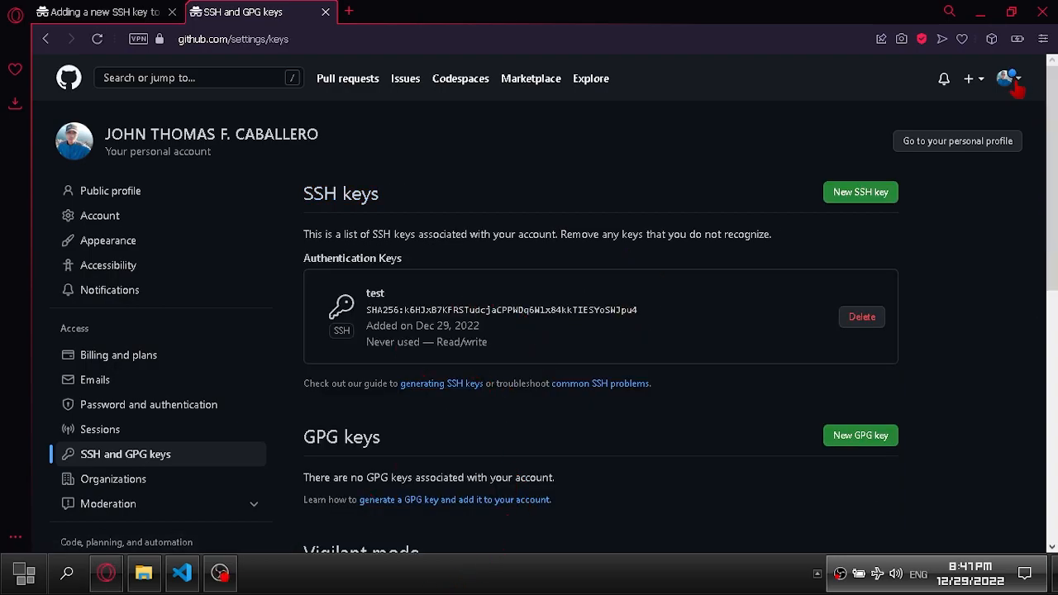
Copy demo-repo's SSH clone address from the Code menu and return to VS Code
{"action": "left_click", "coordinate": [1008, 80]}
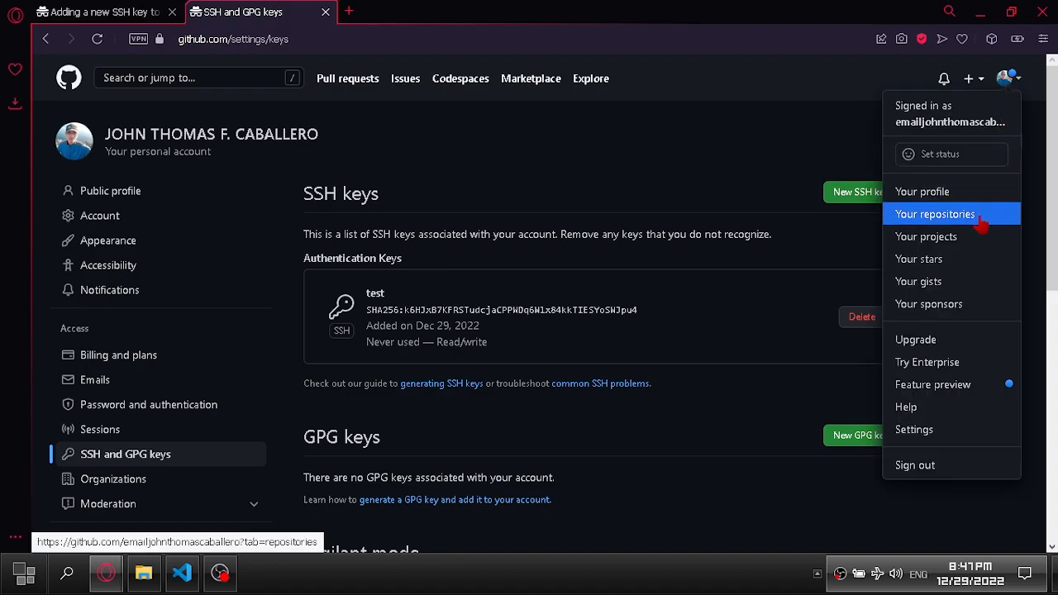
{"action": "left_click", "coordinate": [936, 214]}
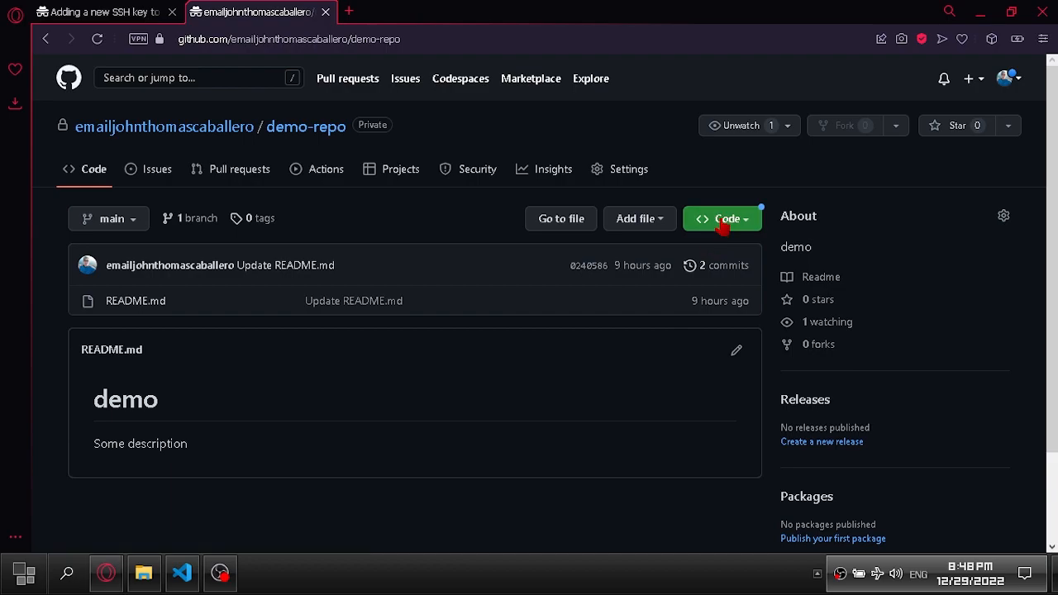
{"action": "left_click", "coordinate": [721, 218]}
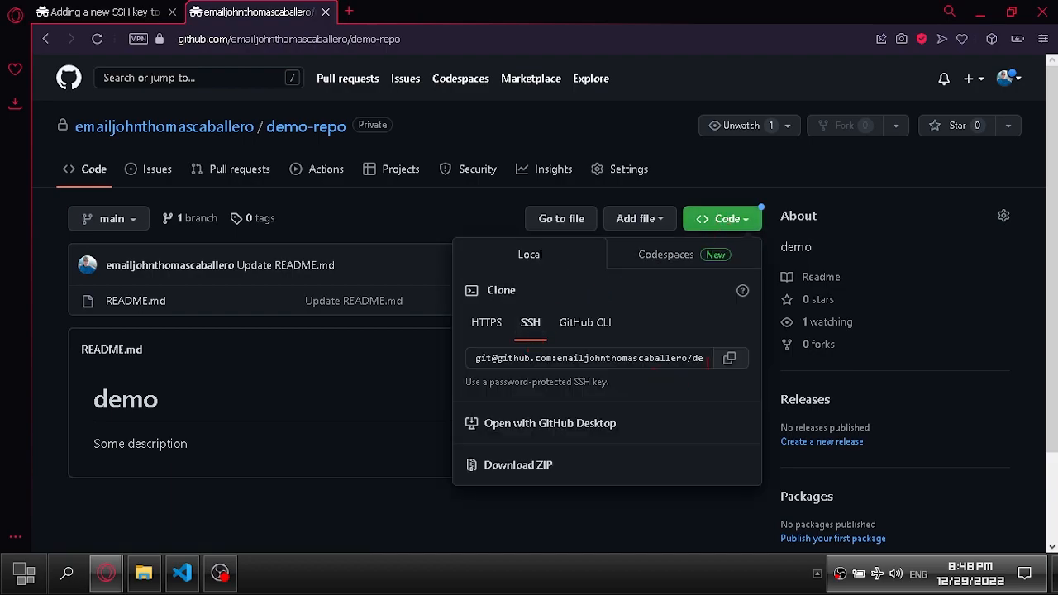
{"action": "left_click", "coordinate": [729, 357]}
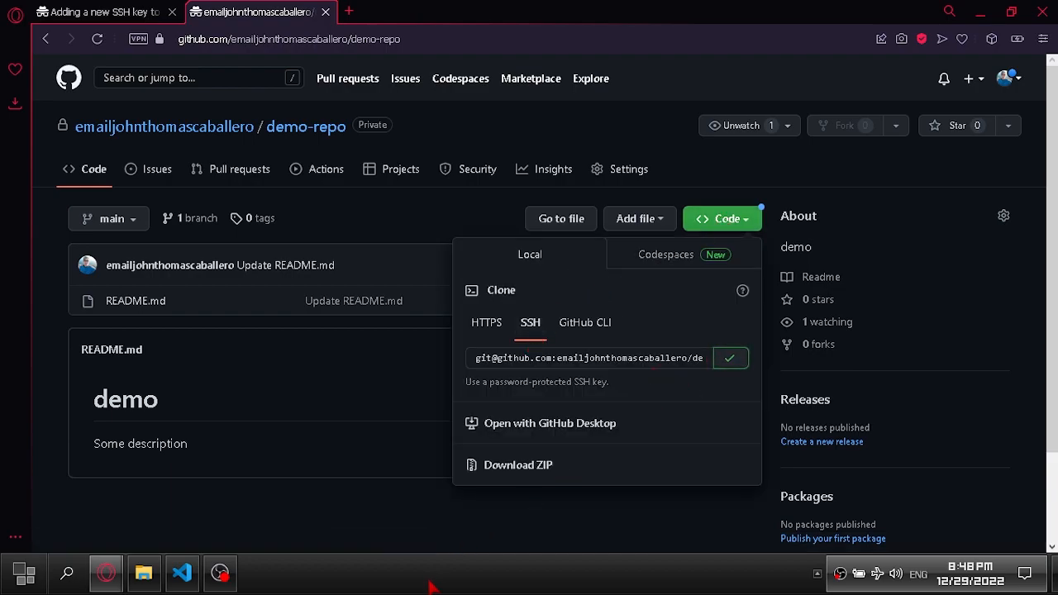
{"action": "left_click", "coordinate": [182, 573]}
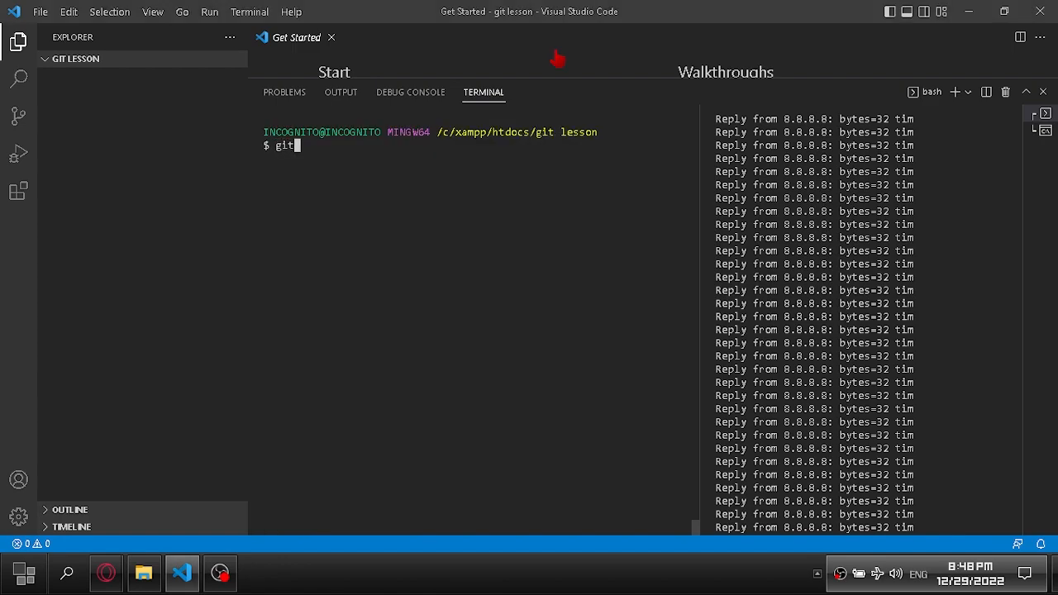
{"action": "type", "text": "clone git@github.com:emailjohnthomascaballero/demo-repo.git"}
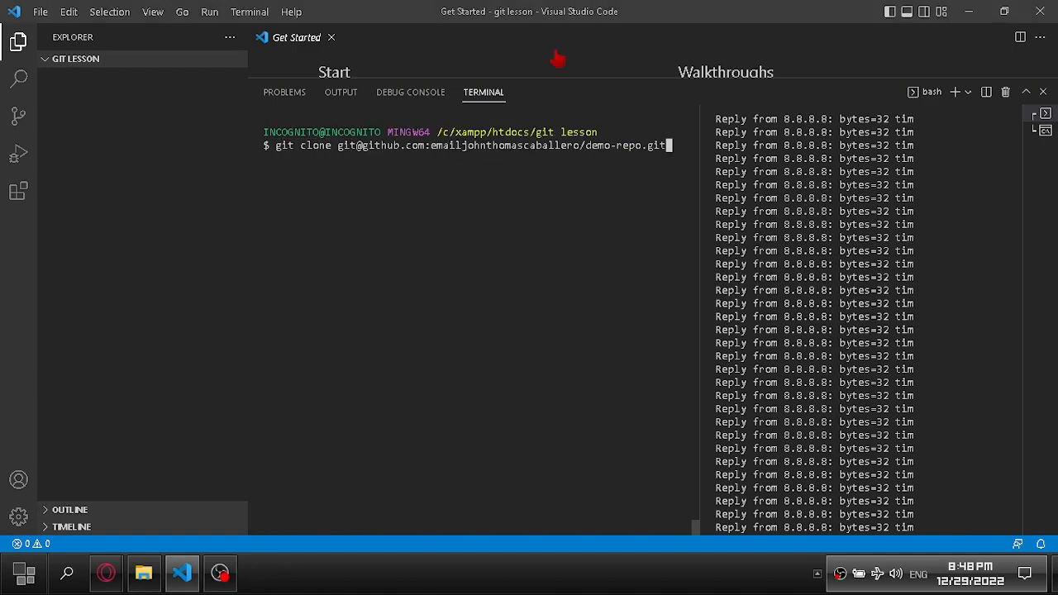
{"action": "key", "text": "Enter"}
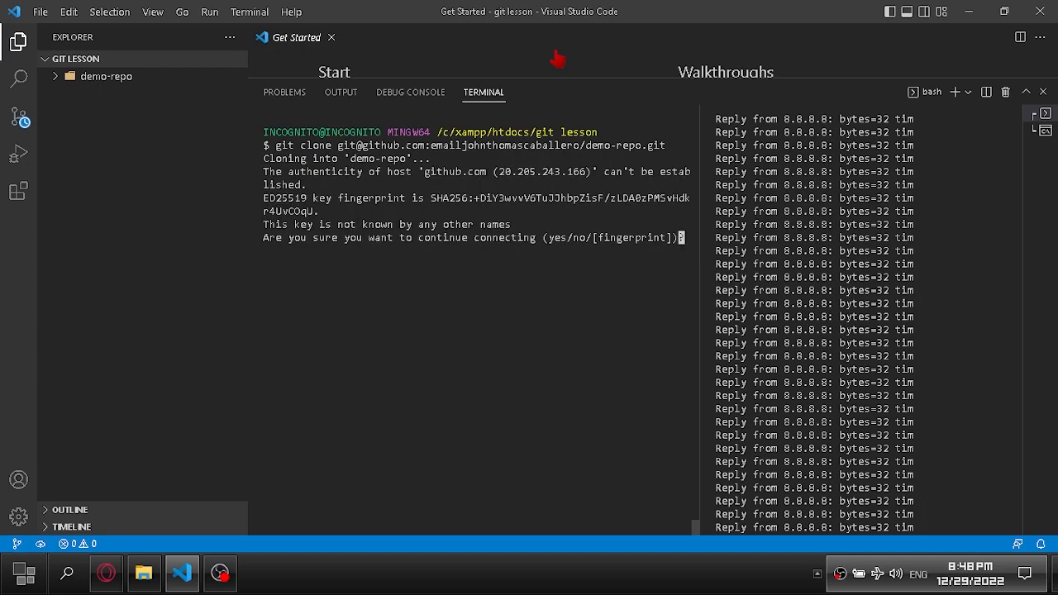
{"action": "type", "text": "yes"}
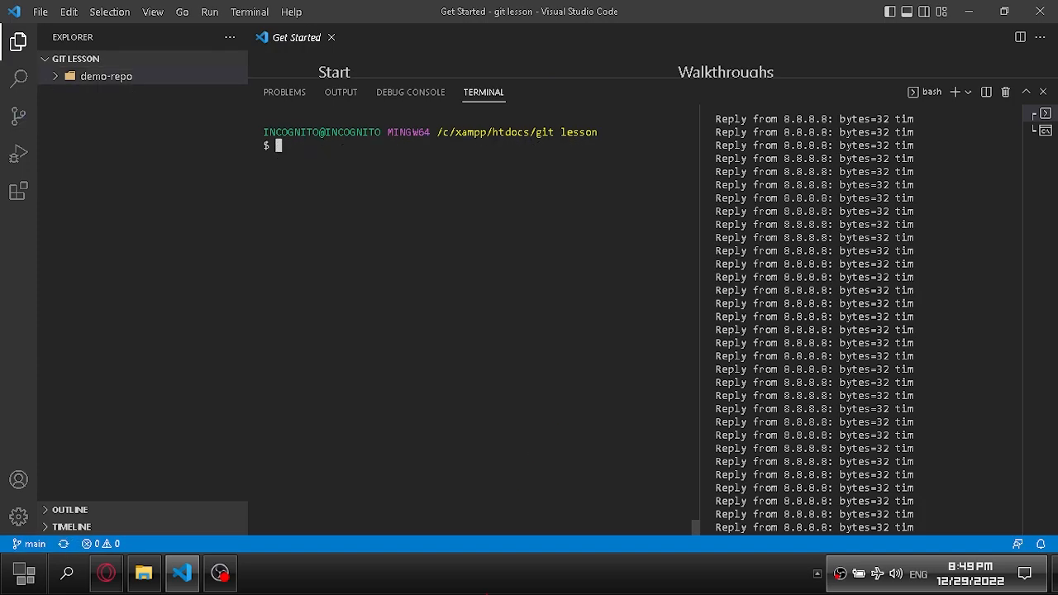
{"action": "type", "text": "ls -la"}
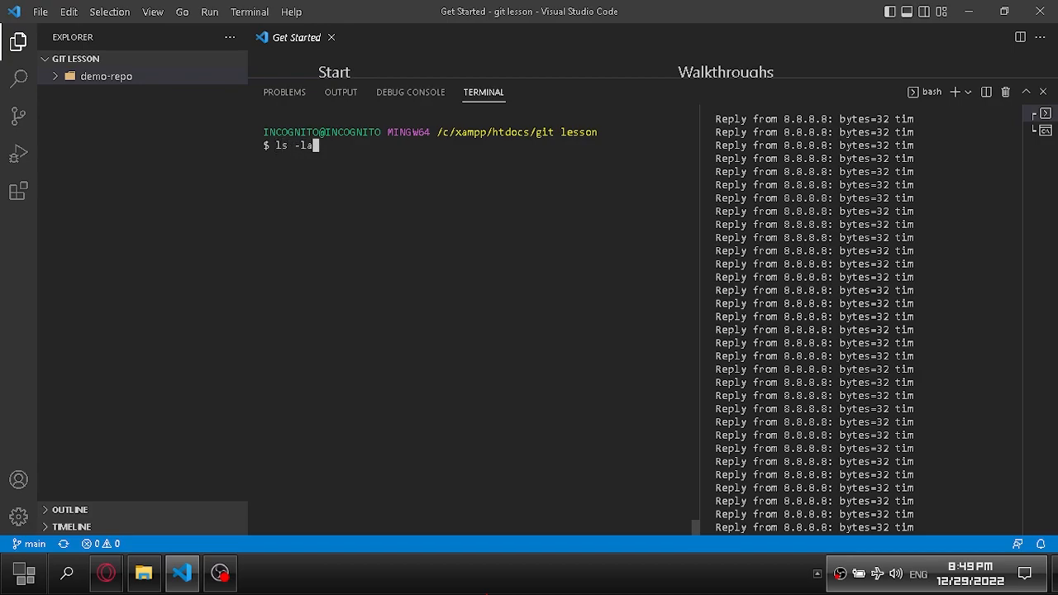